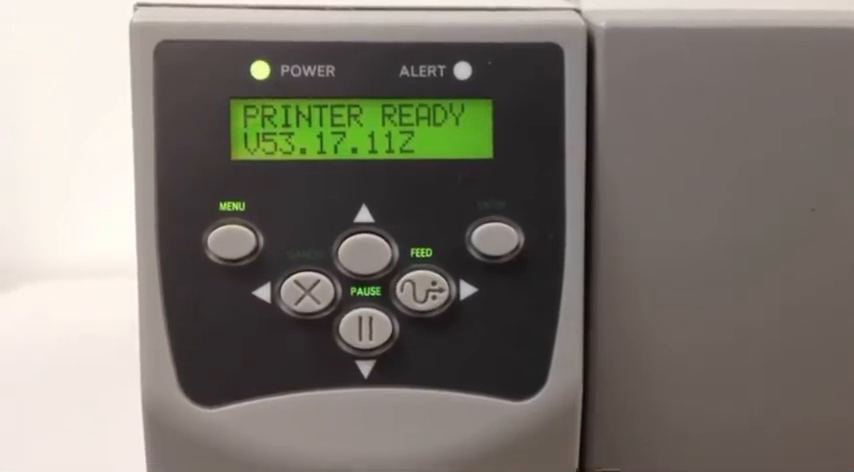
Press MENU and ENTER to reach the PASSWORD screen showing default 0000
left_click(236, 231)
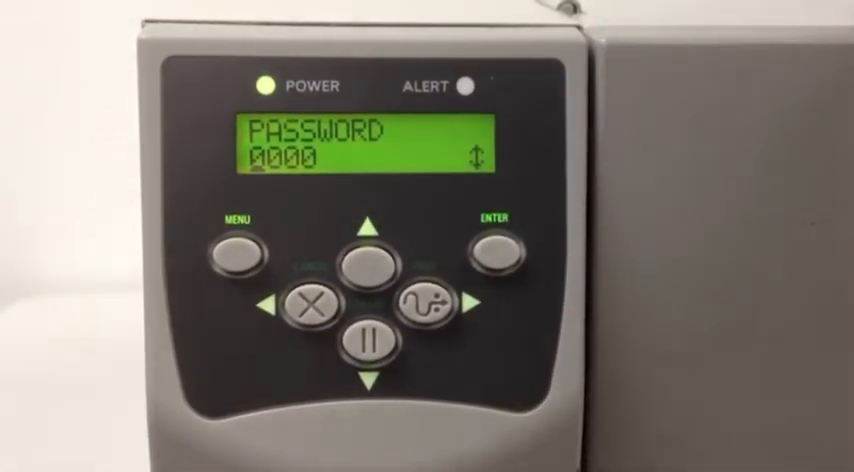